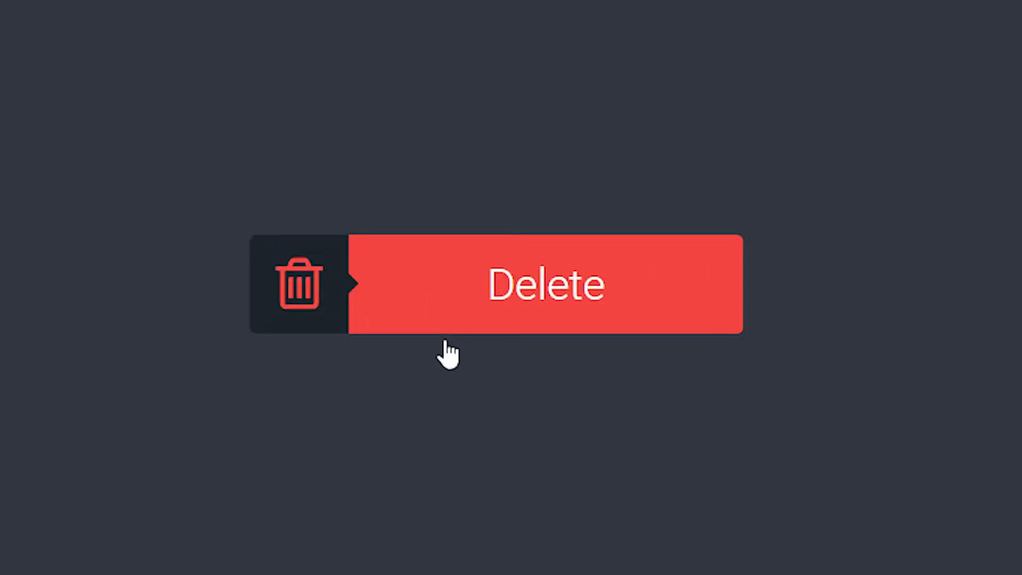
pyautogui.moveTo(505, 323)
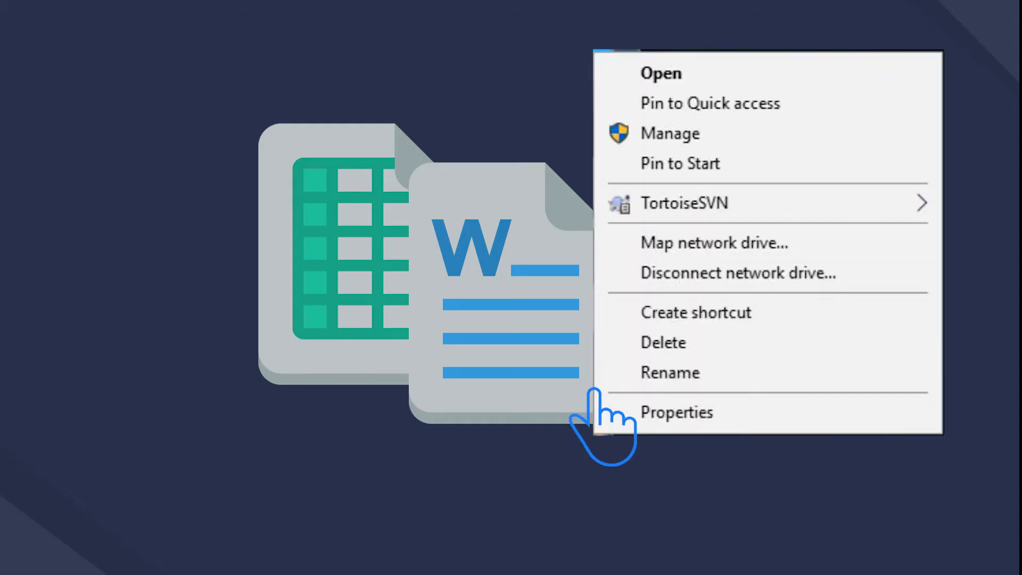
pyautogui.moveTo(677, 366)
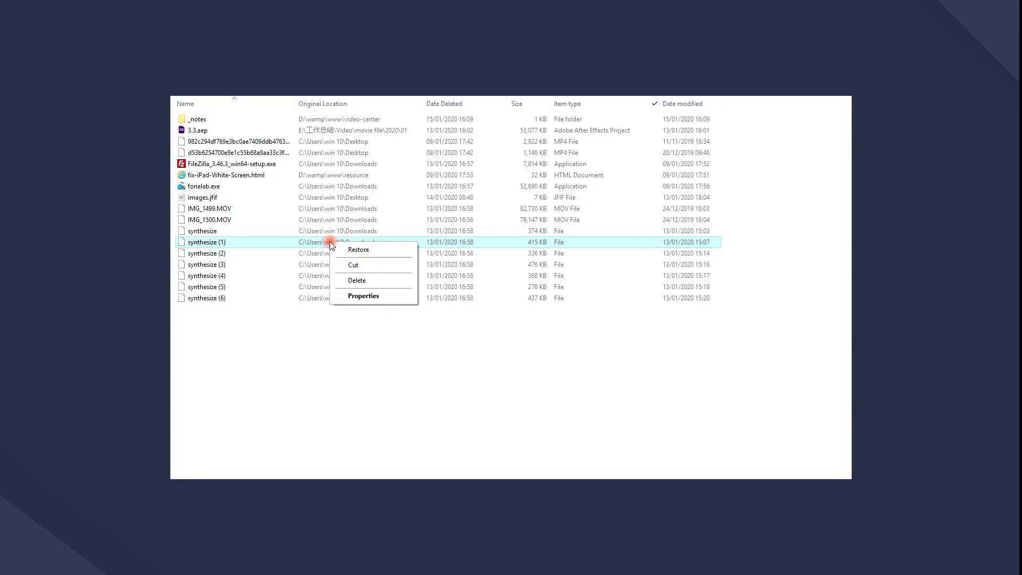
pyautogui.moveTo(357, 249)
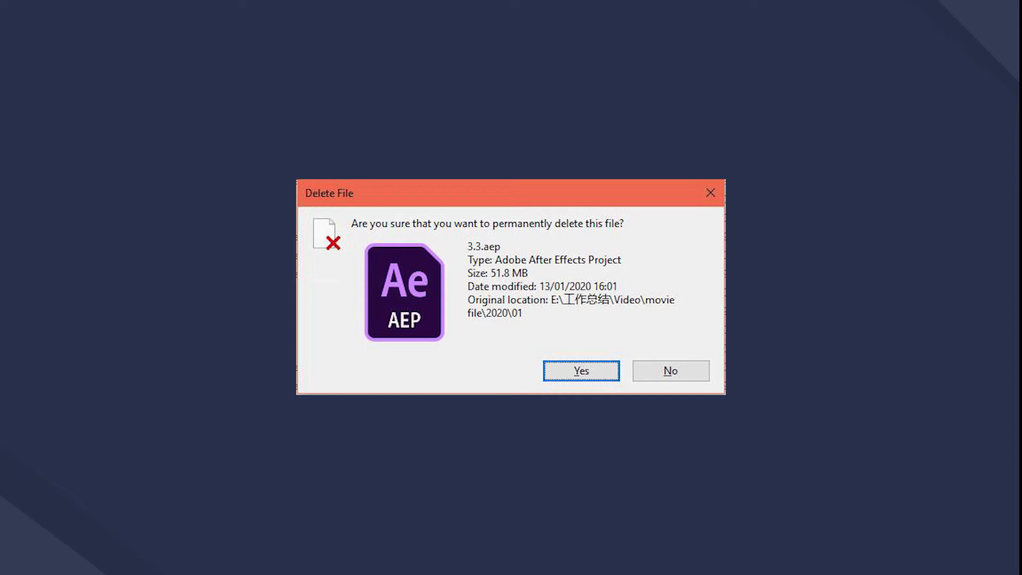
# - Confirm permanent deletion of 3.3.aep from the Recycle Bin
pyautogui.click(580, 370)
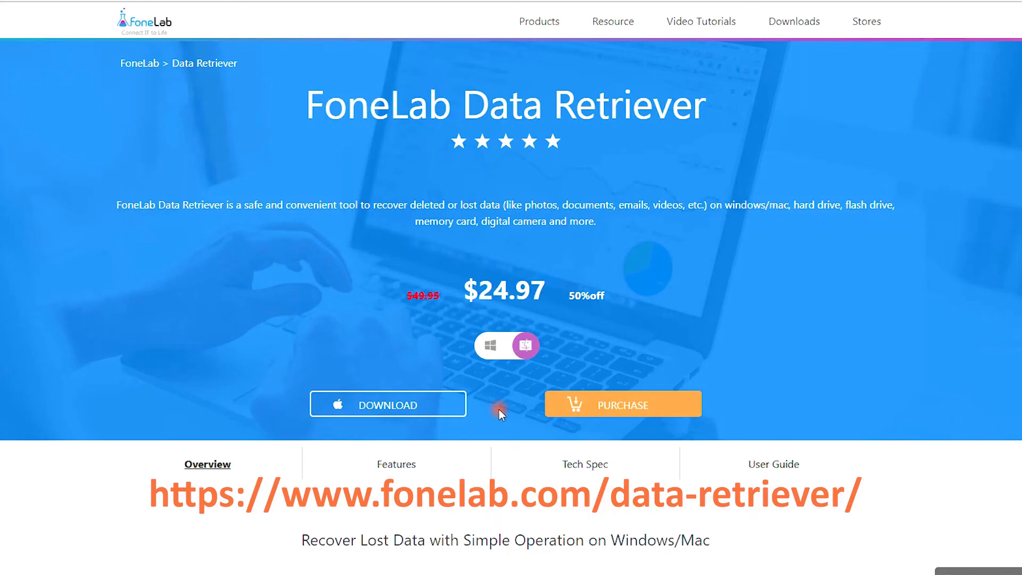
# - Switch the Data Retriever offer to Windows and download it
pyautogui.click(490, 345)
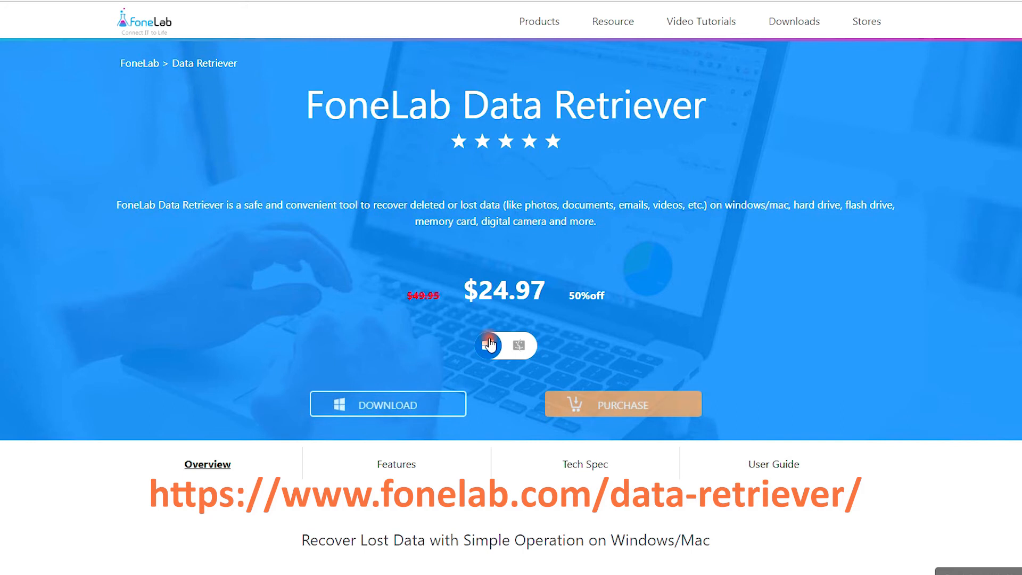
pyautogui.click(387, 404)
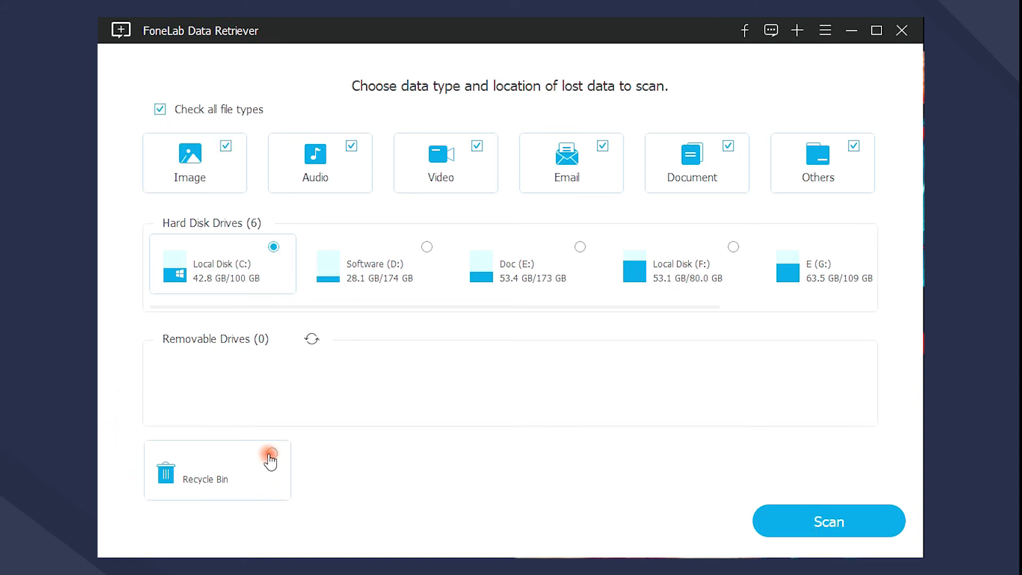
# - Select Recycle Bin as the scan location and start the scan
pyautogui.click(274, 247)
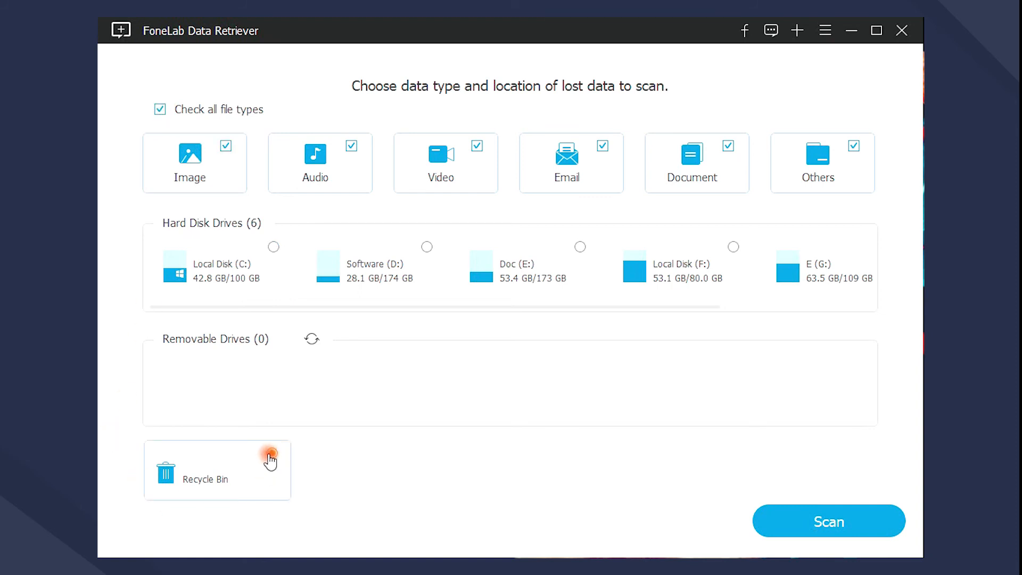
pyautogui.click(828, 521)
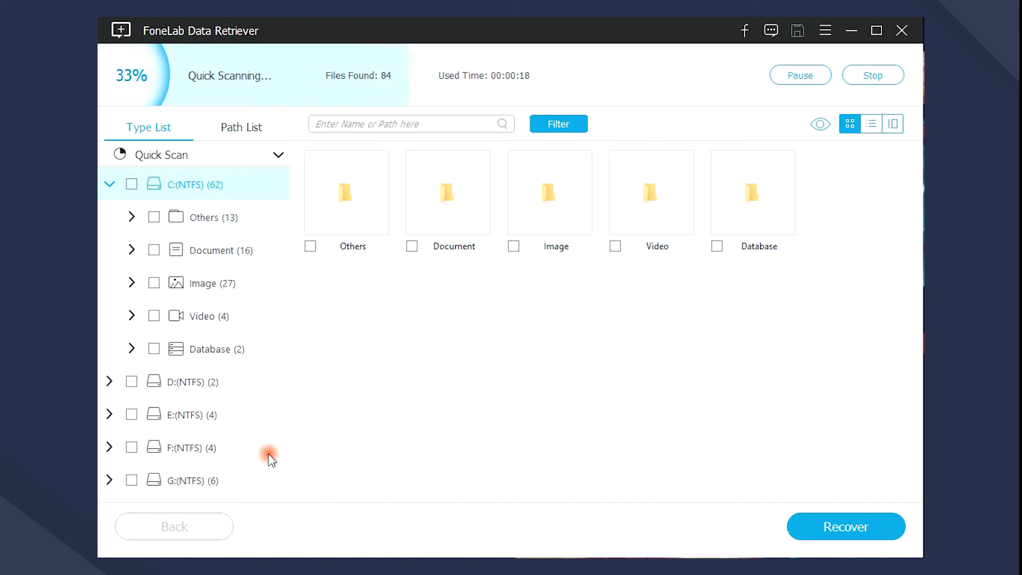
# - Open and close the Filter dialog while the quick scan finishes at 6,541 files
pyautogui.click(558, 124)
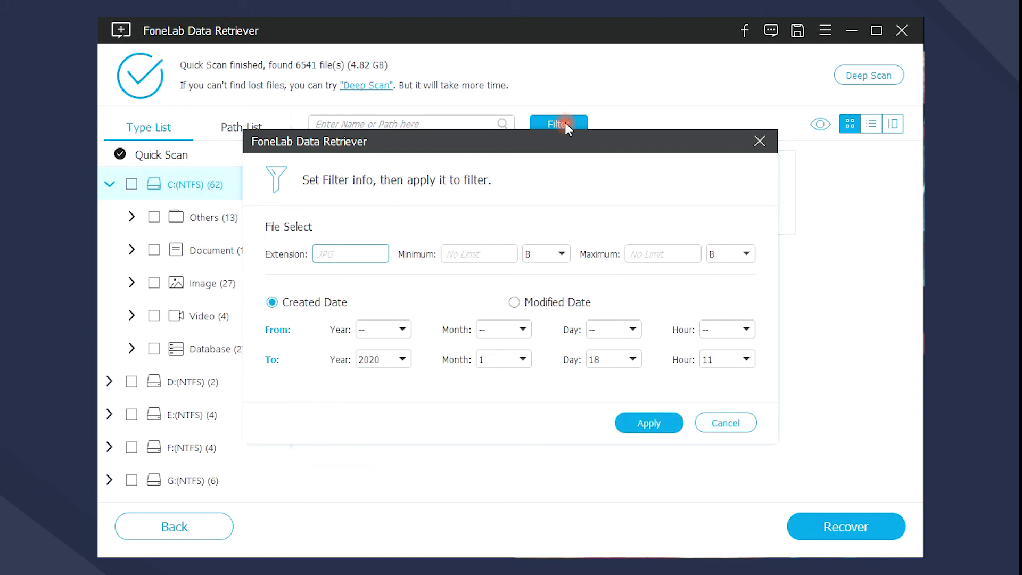
pyautogui.click(724, 422)
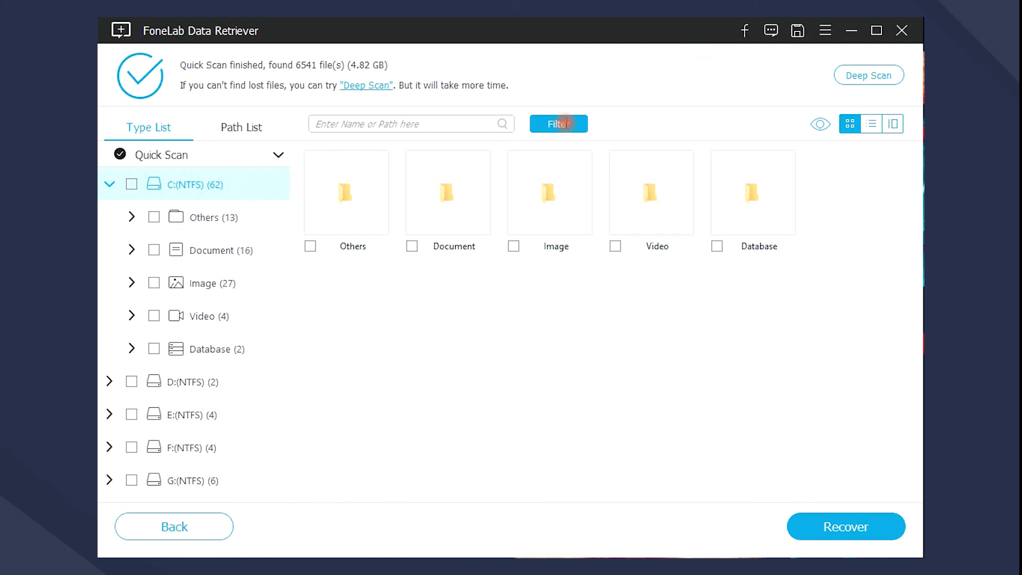
# - Expand Document > CSV, tick two .csv files, and click Recover
pyautogui.click(211, 249)
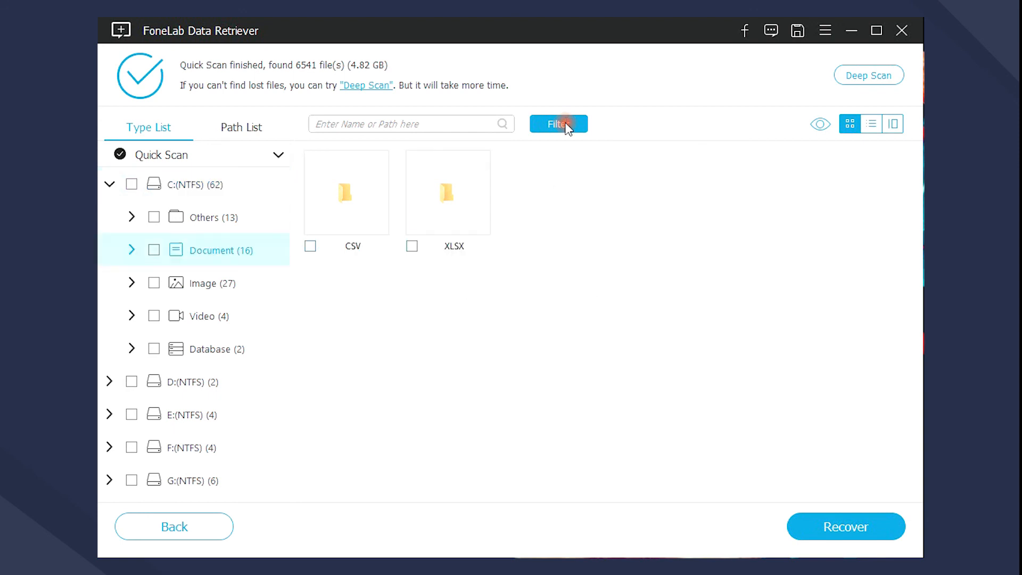
pyautogui.click(131, 249)
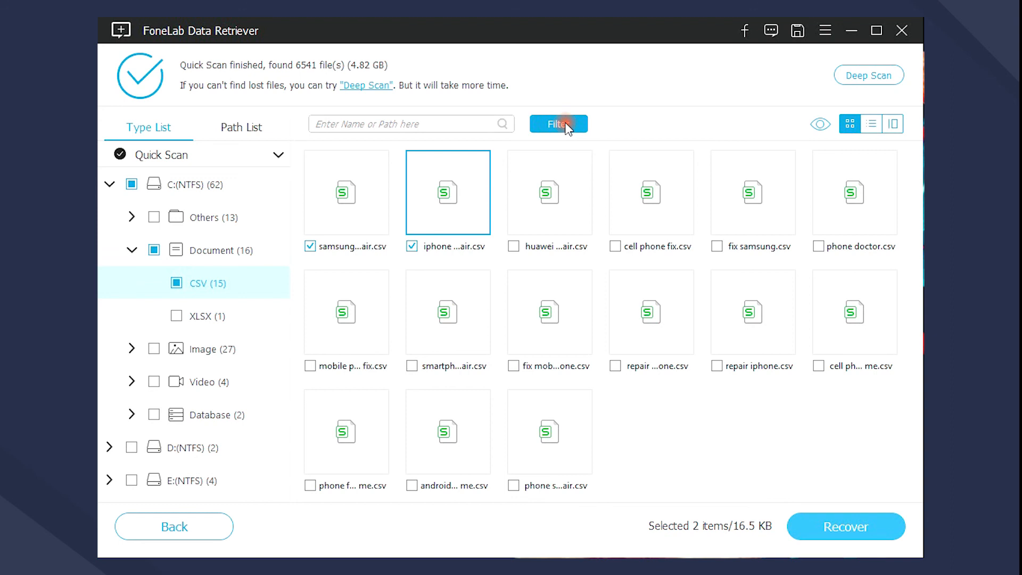
pyautogui.click(845, 526)
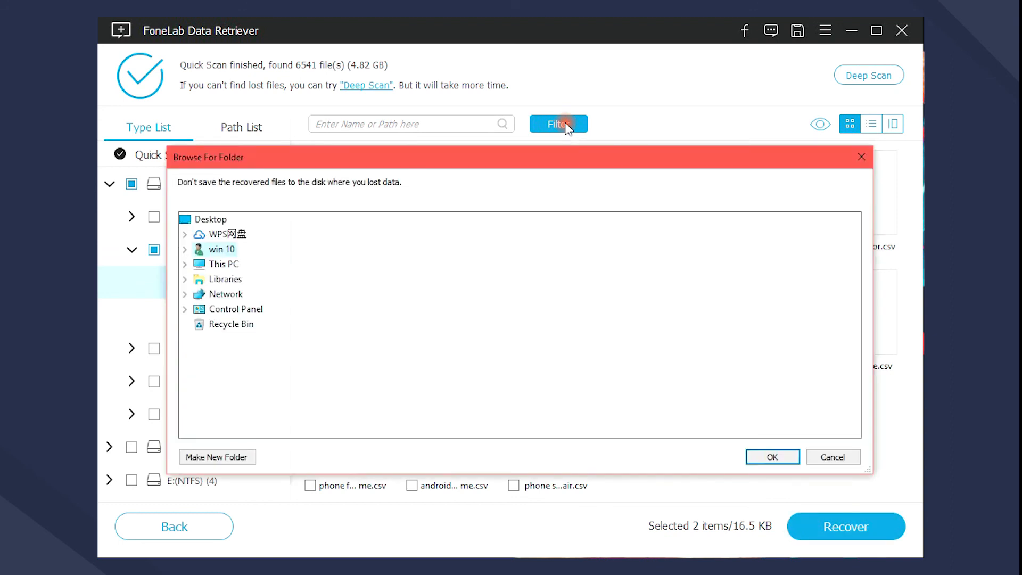